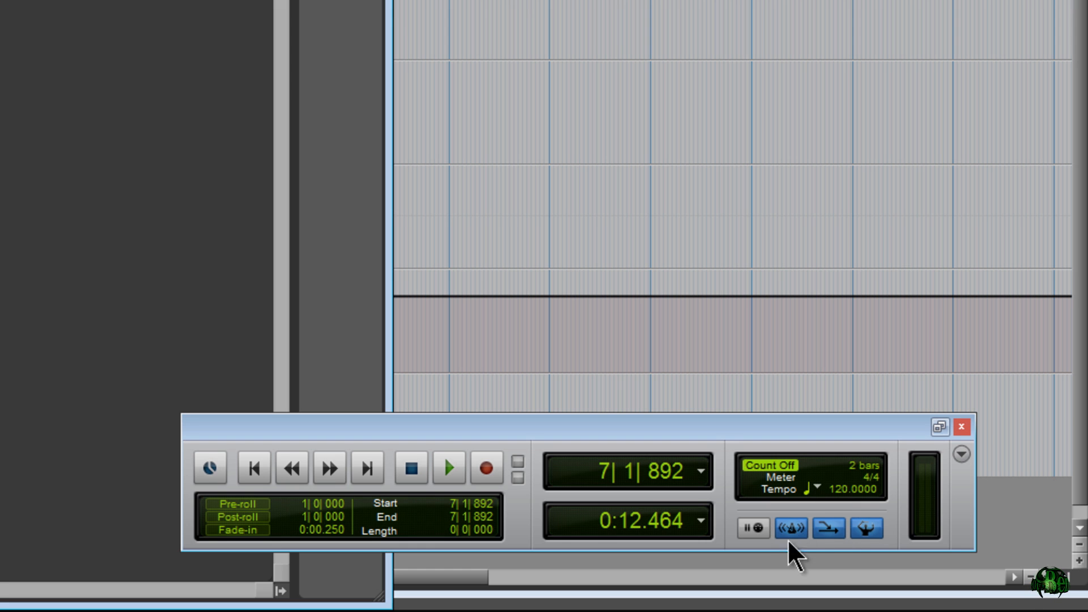
pyautogui.moveTo(792, 493)
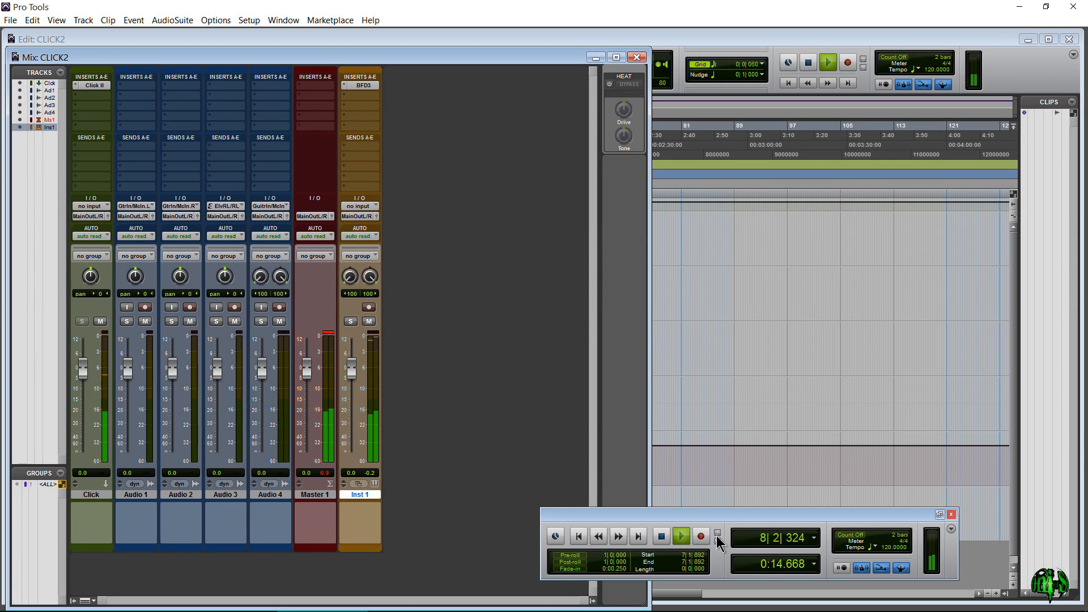
# Step: Mute the Inst 1 track during playback, then stop the transport
pyautogui.click(681, 535)
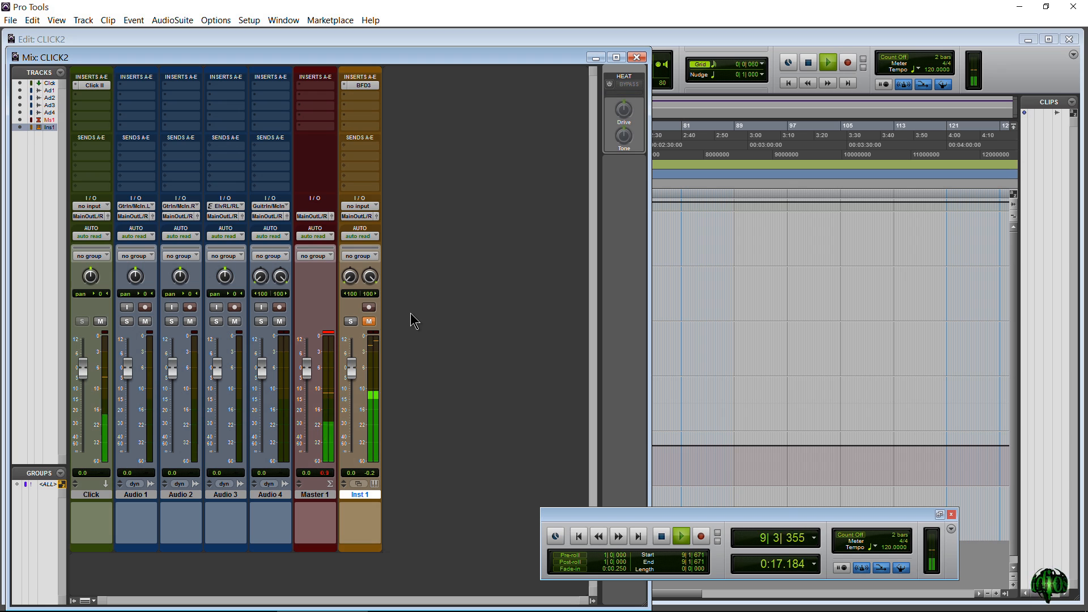
pyautogui.click(662, 536)
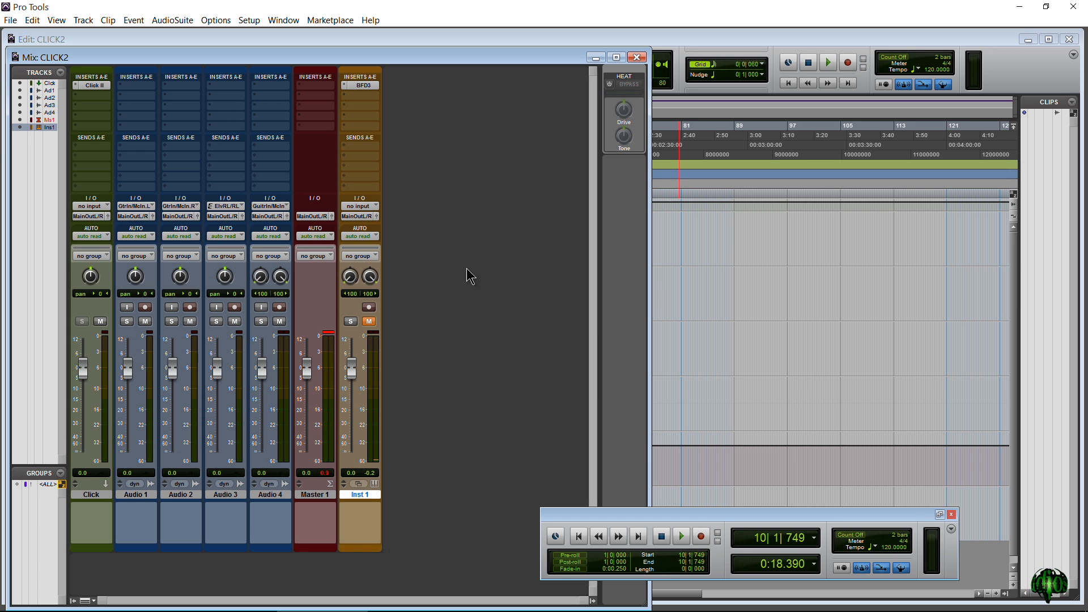
pyautogui.moveTo(464, 293)
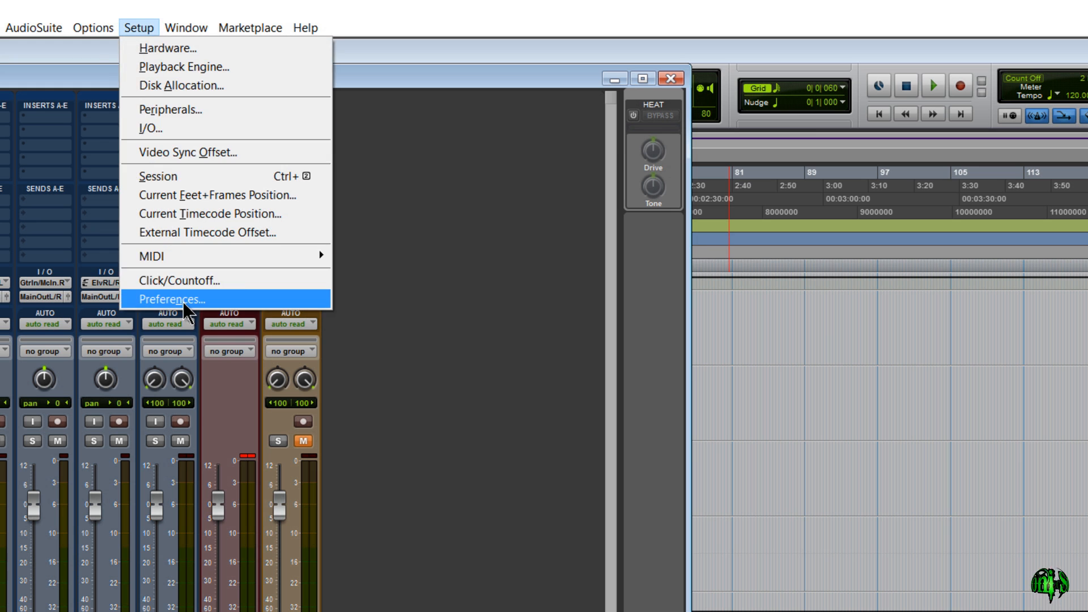
pyautogui.click(174, 299)
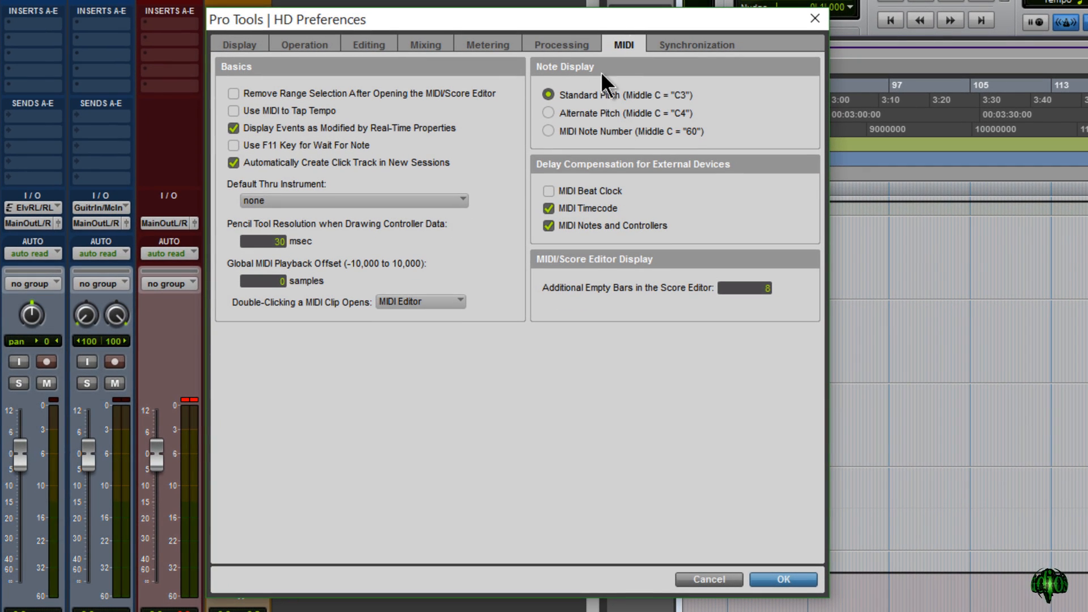
pyautogui.moveTo(440, 186)
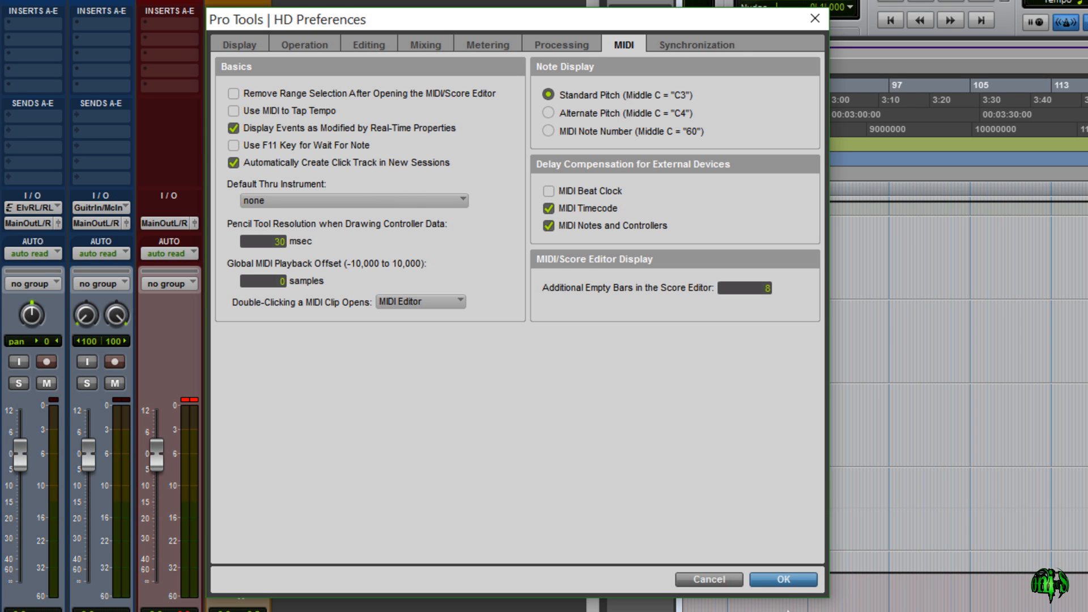
pyautogui.click(785, 579)
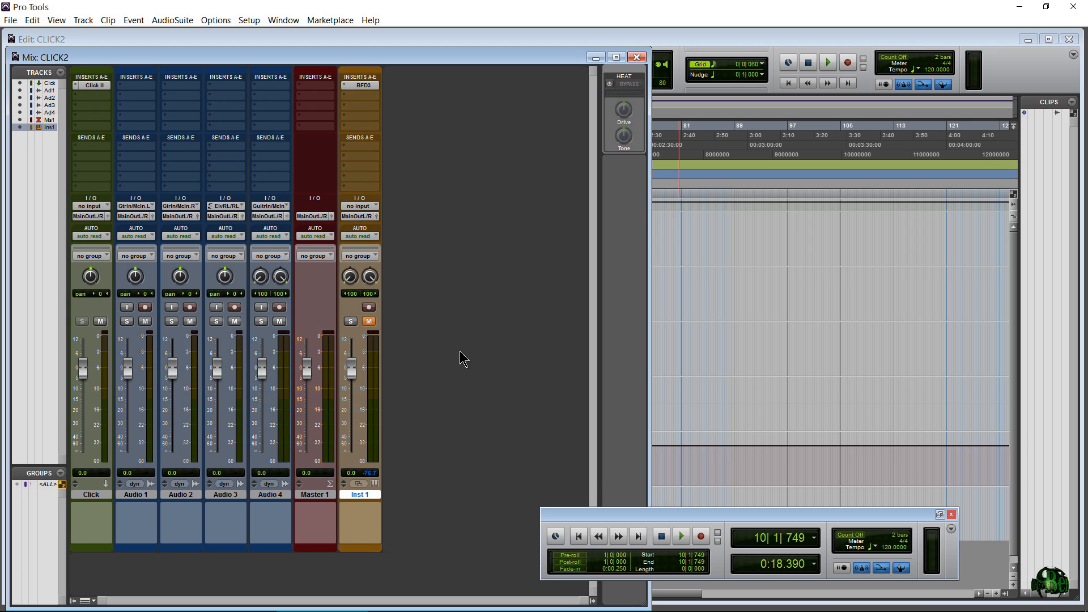
# Step: Delete the old Click track and create a new one via Track > Create Click Track
pyautogui.rightClick(90, 495)
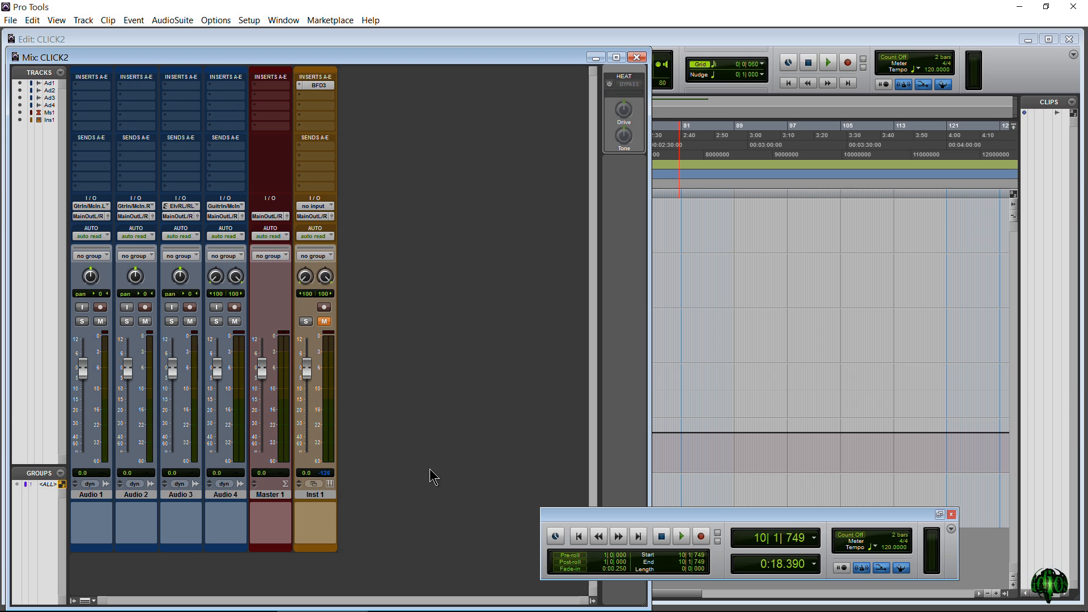
pyautogui.click(78, 21)
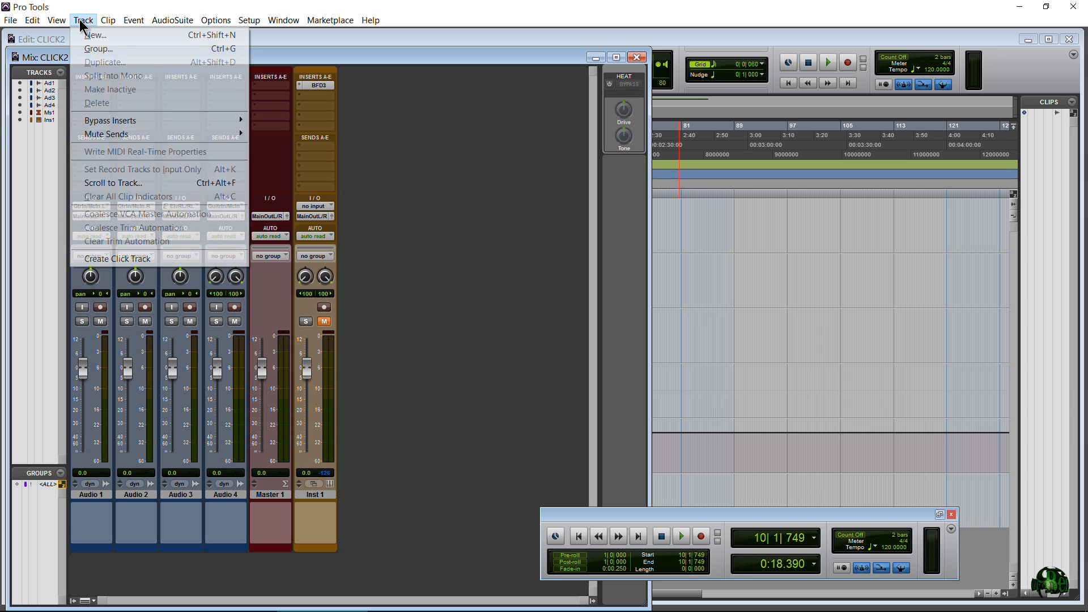
pyautogui.click(115, 259)
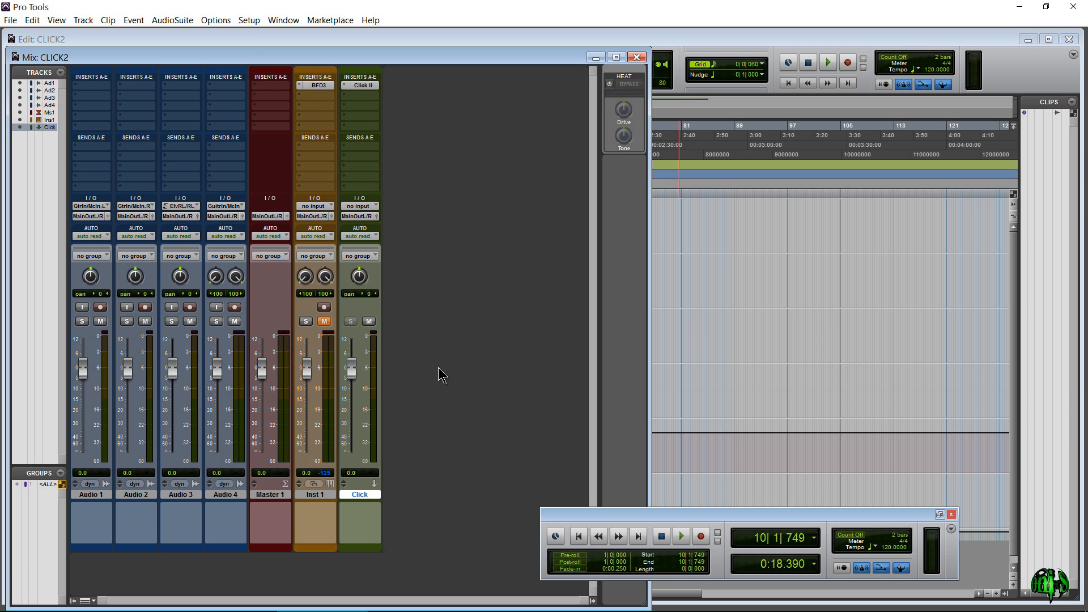